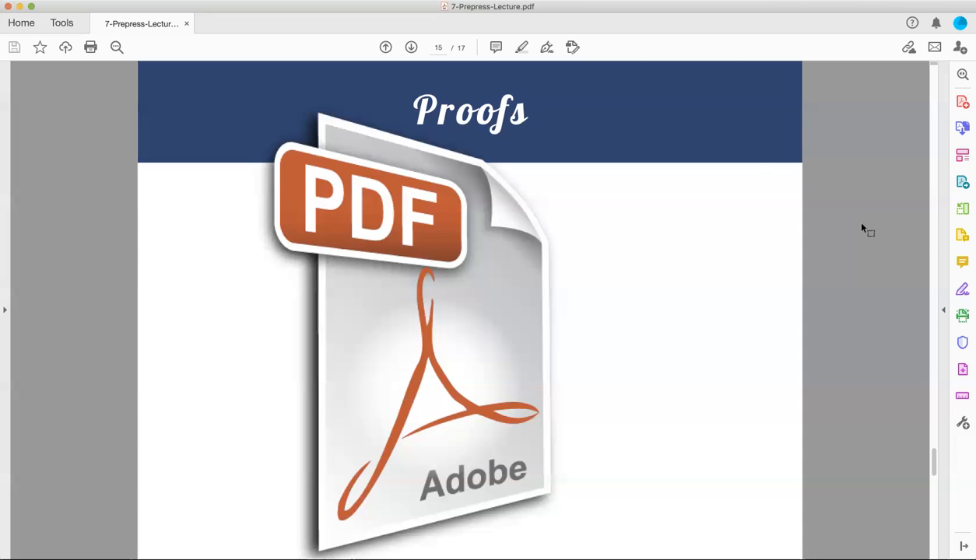
Advance from the Proofs slide (page 15) to the Shameless Plug slide (page 16).
click(411, 47)
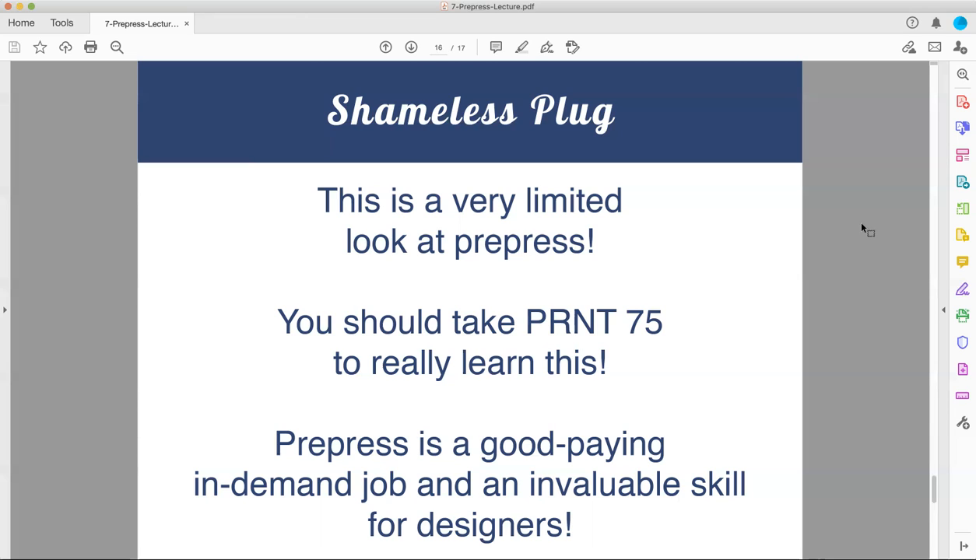
click(411, 47)
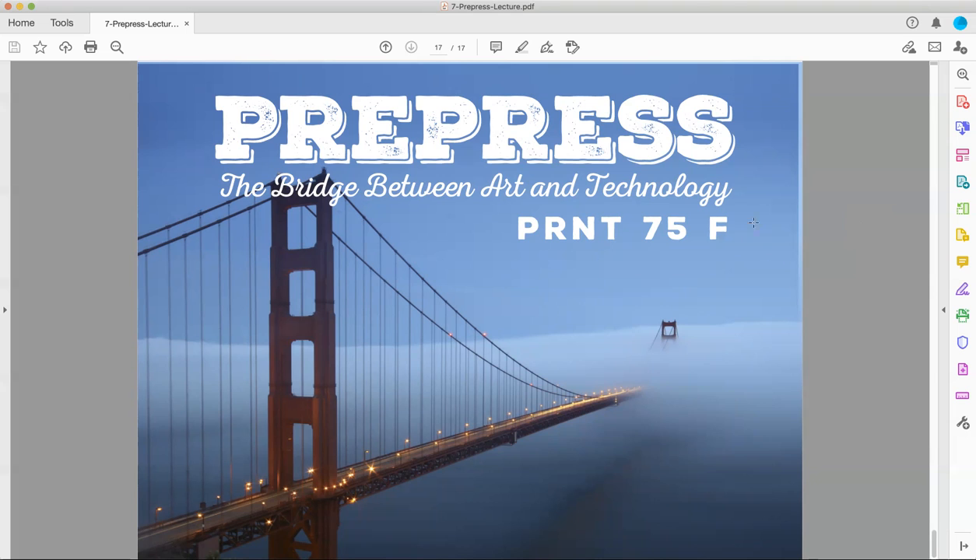
mouse_move(850, 190)
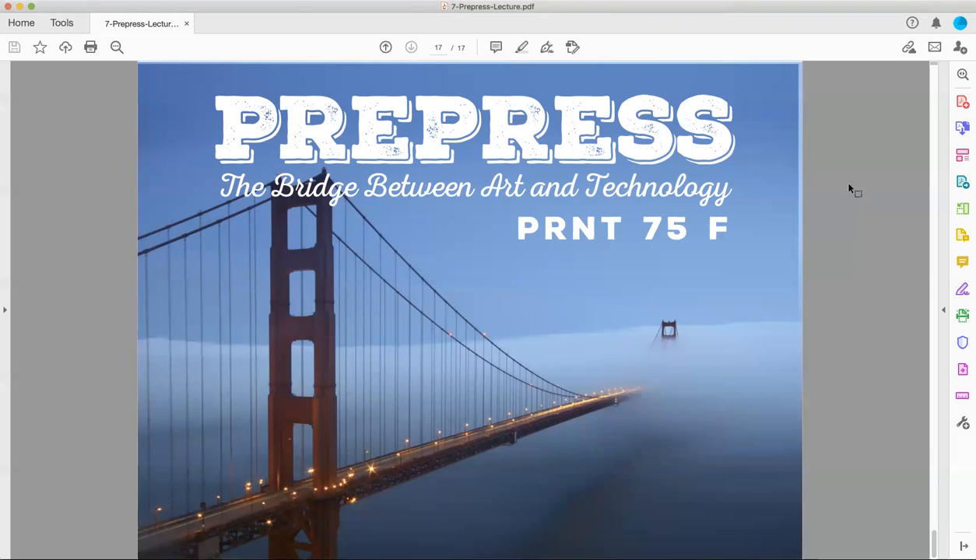
mouse_move(888, 249)
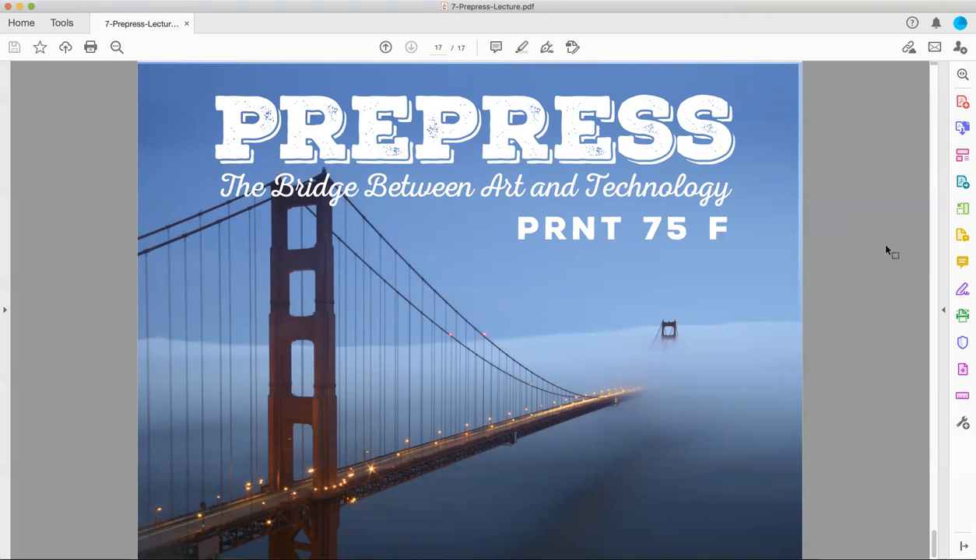
mouse_move(740, 37)
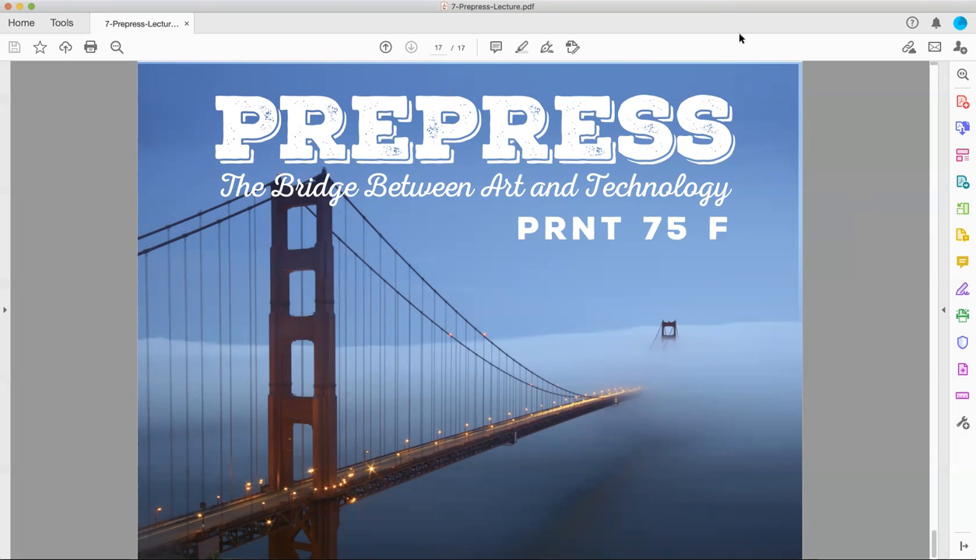
mouse_move(710, 92)
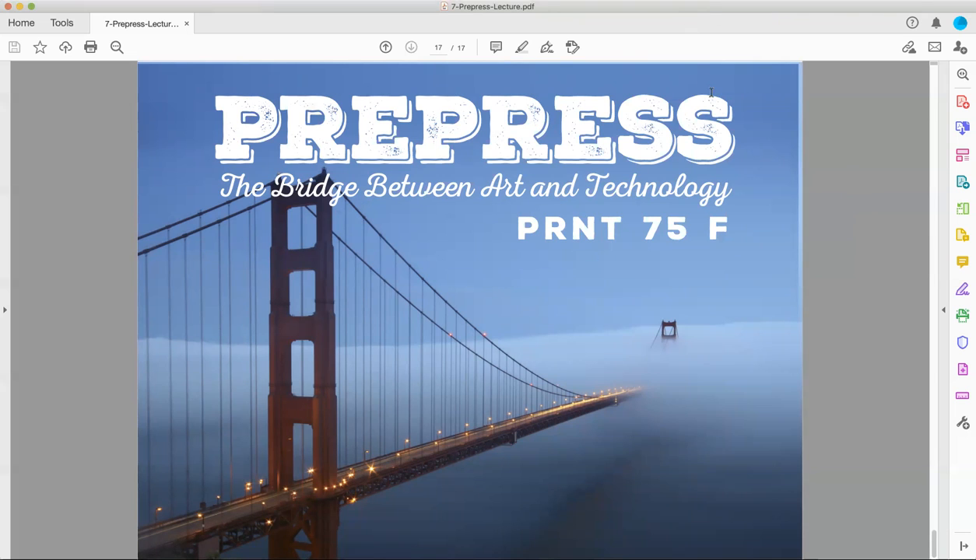